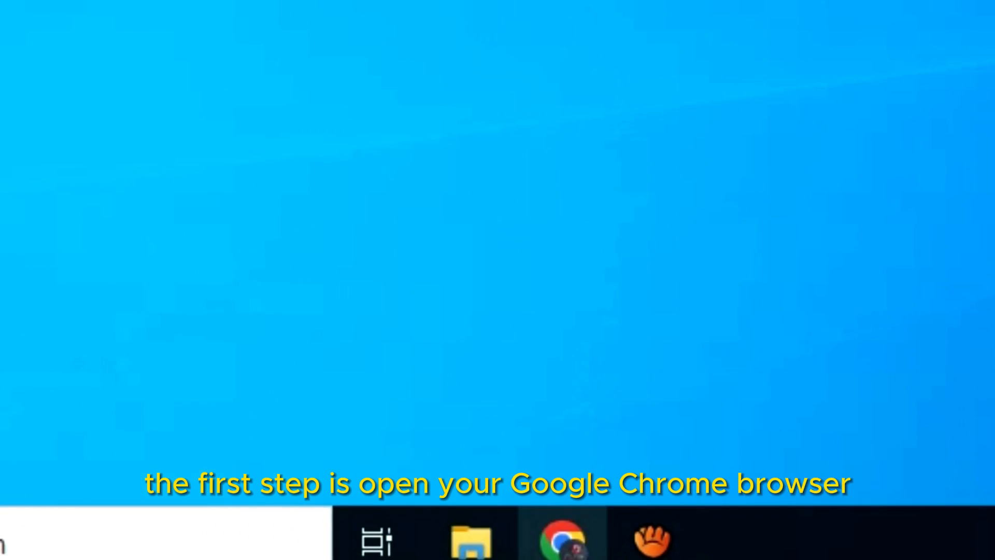
- Launch Chrome from the taskbar and bring up its main menu scrolled to Settings
left_click(561, 532)
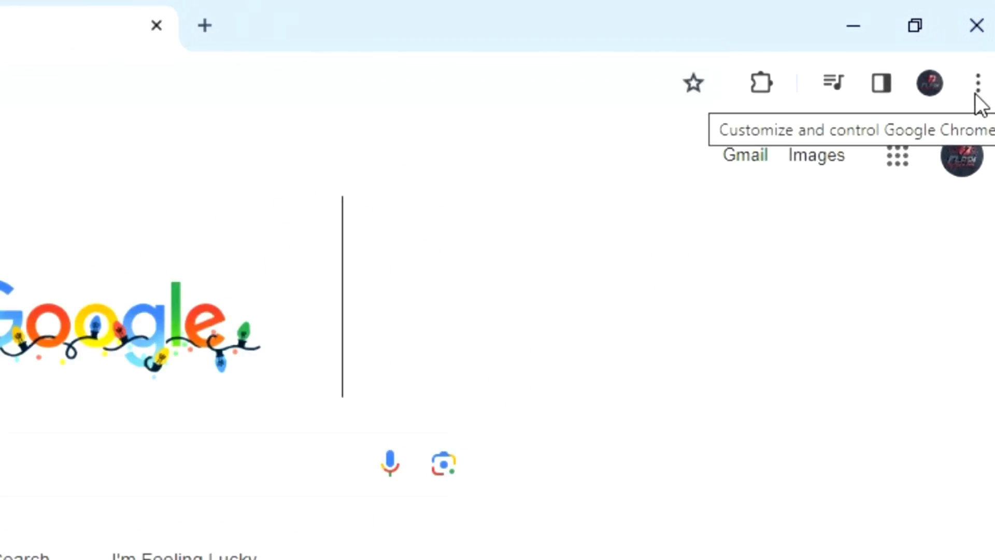
left_click(977, 82)
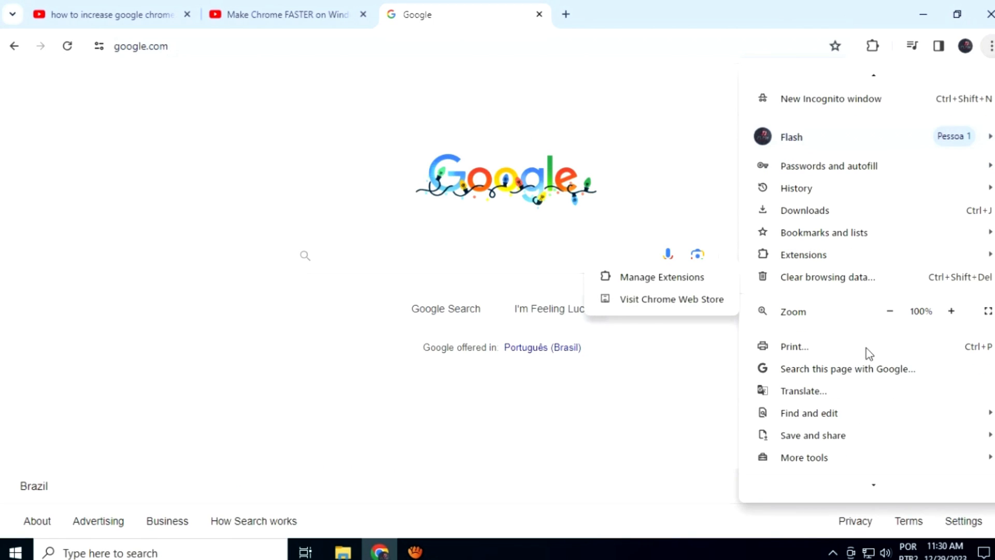
left_click(805, 458)
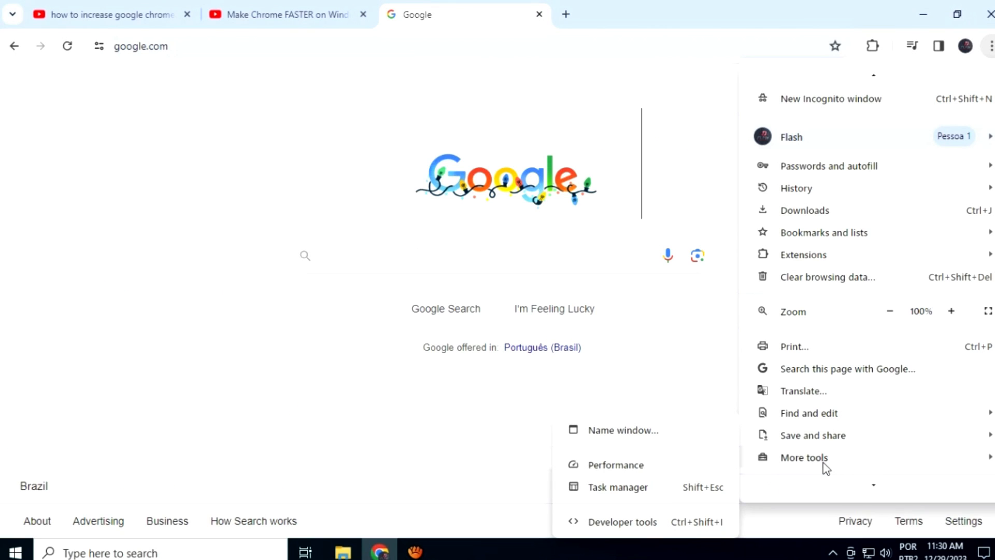
mouse_move(827, 400)
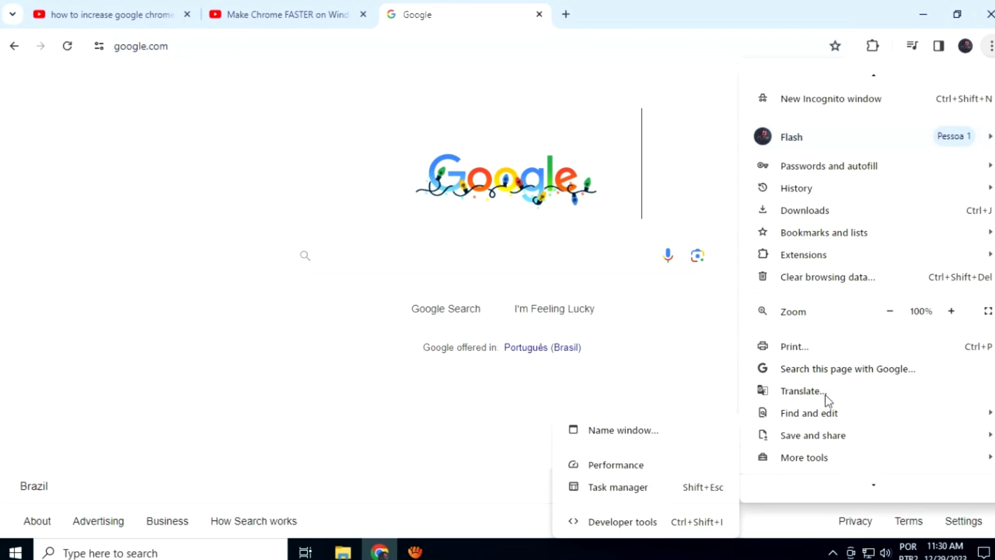
scroll("up", 3)
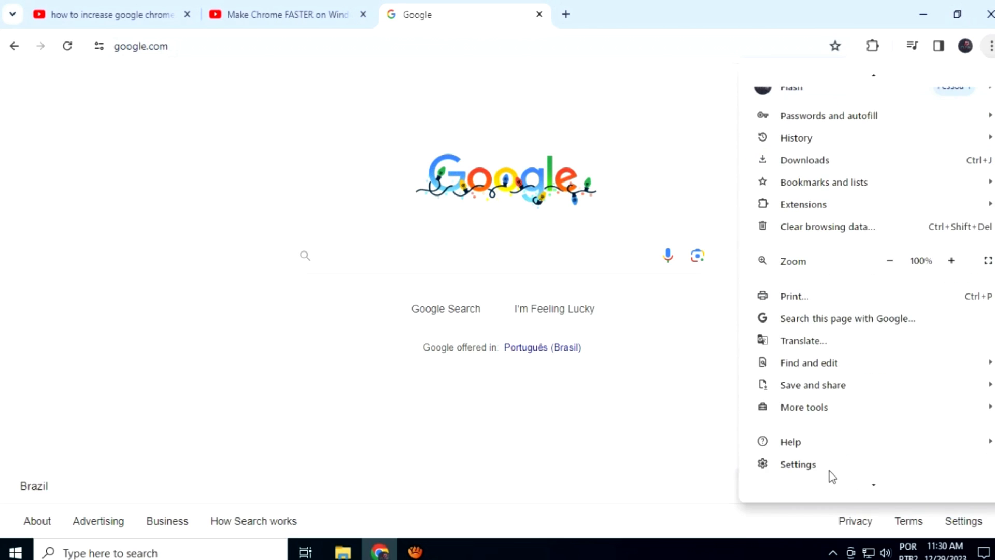
- Reach the Performance settings via More tools, where Memory Saver shows on
left_click(812, 384)
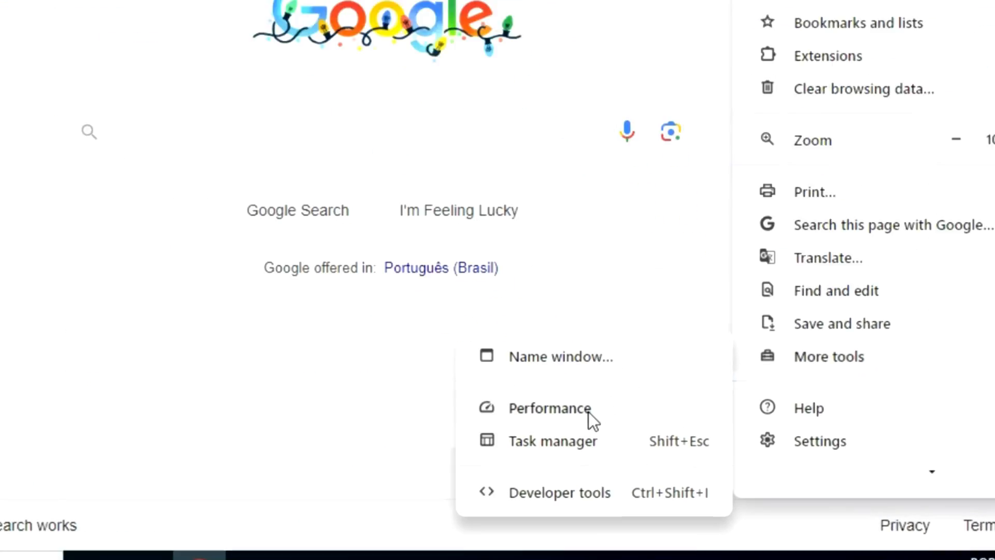
left_click(550, 409)
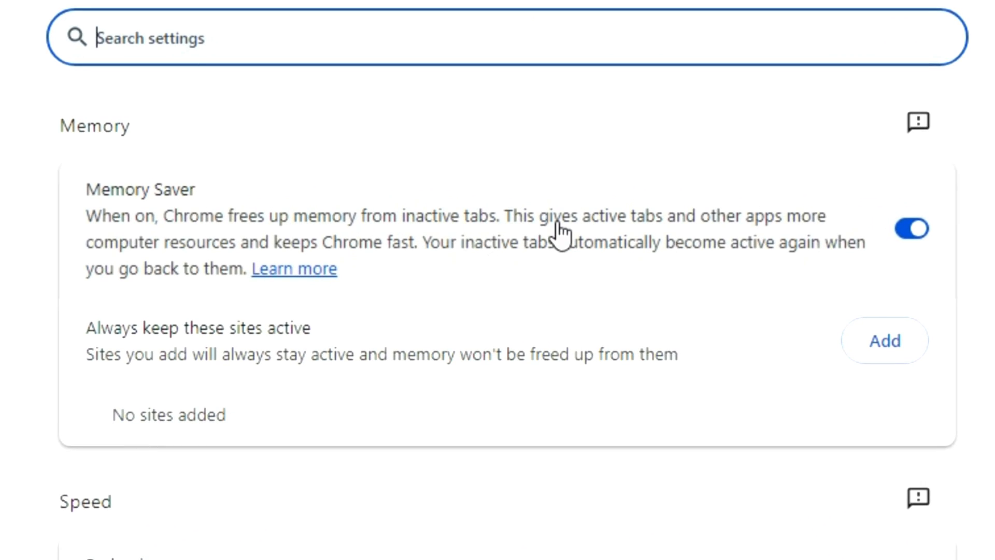
mouse_move(716, 245)
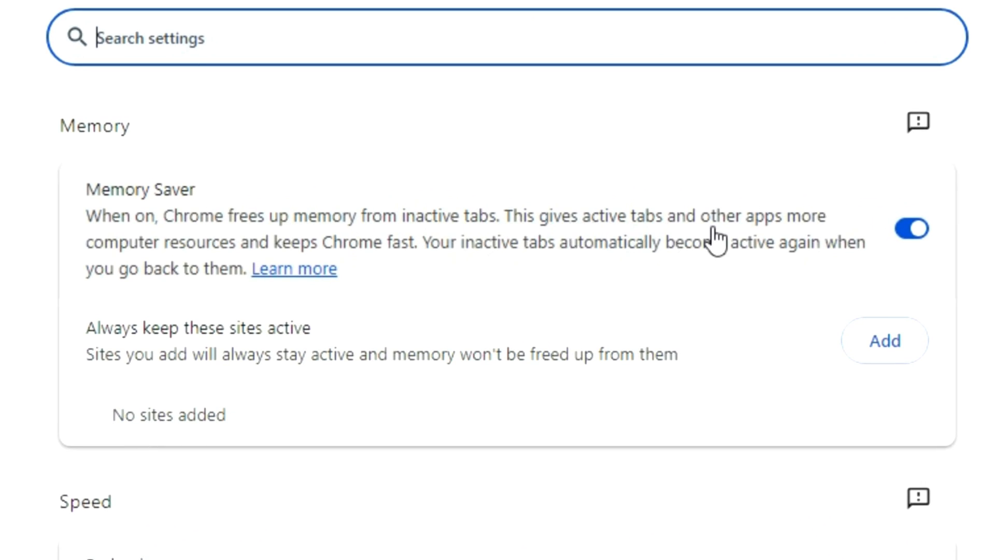
mouse_move(200, 273)
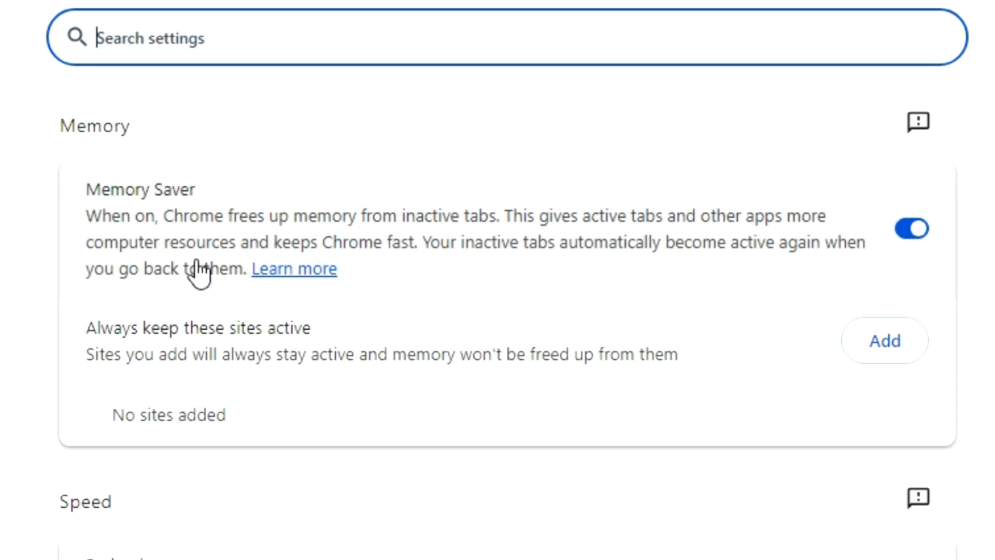
mouse_move(284, 263)
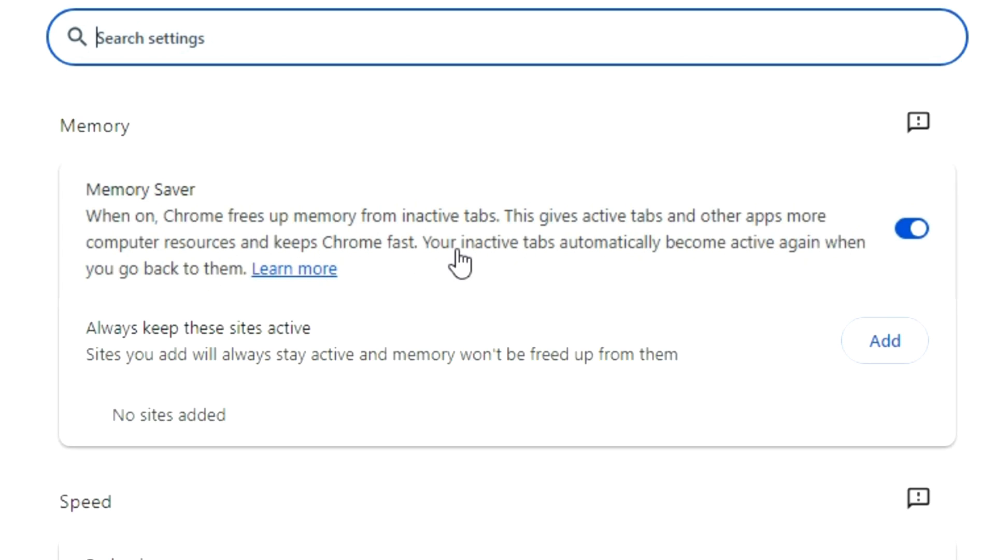
mouse_move(767, 274)
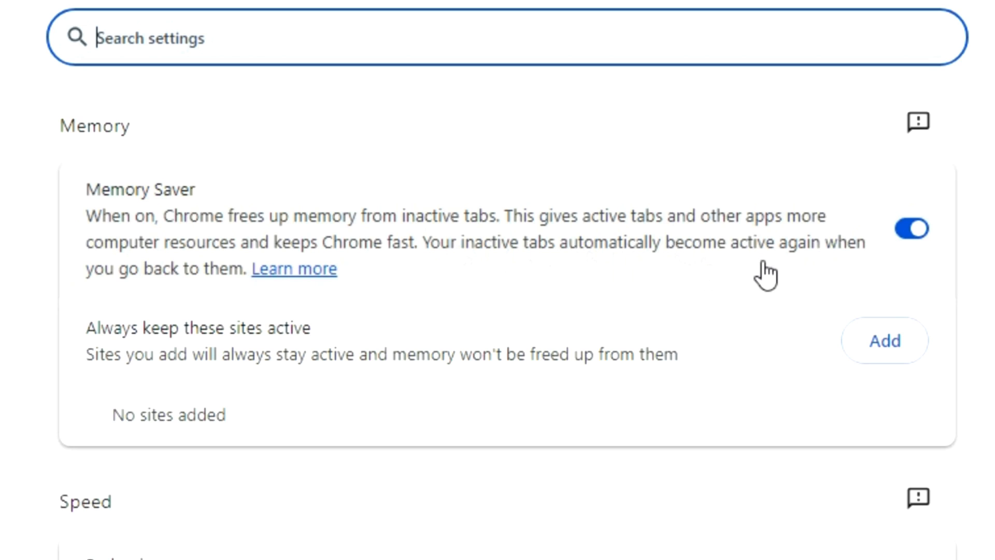
mouse_move(834, 278)
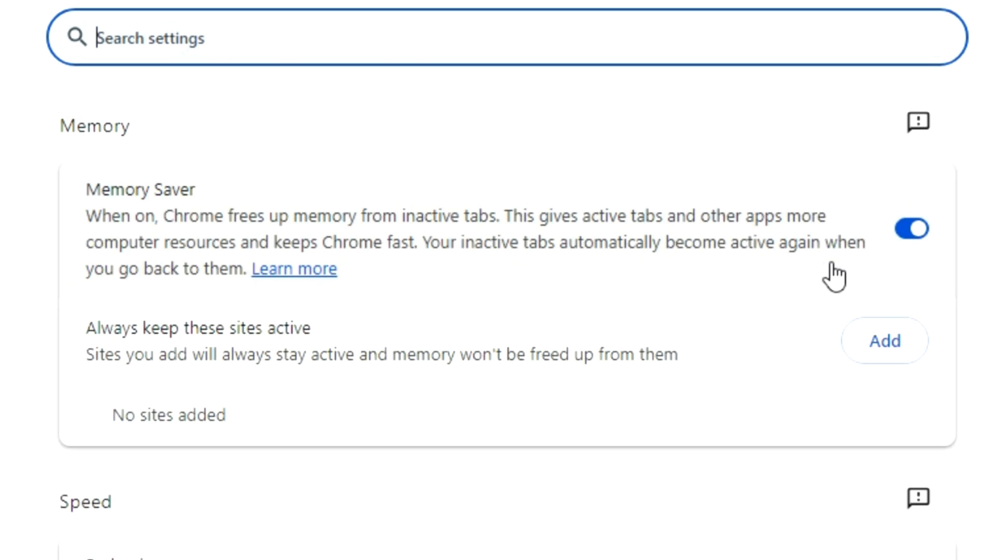
mouse_move(968, 239)
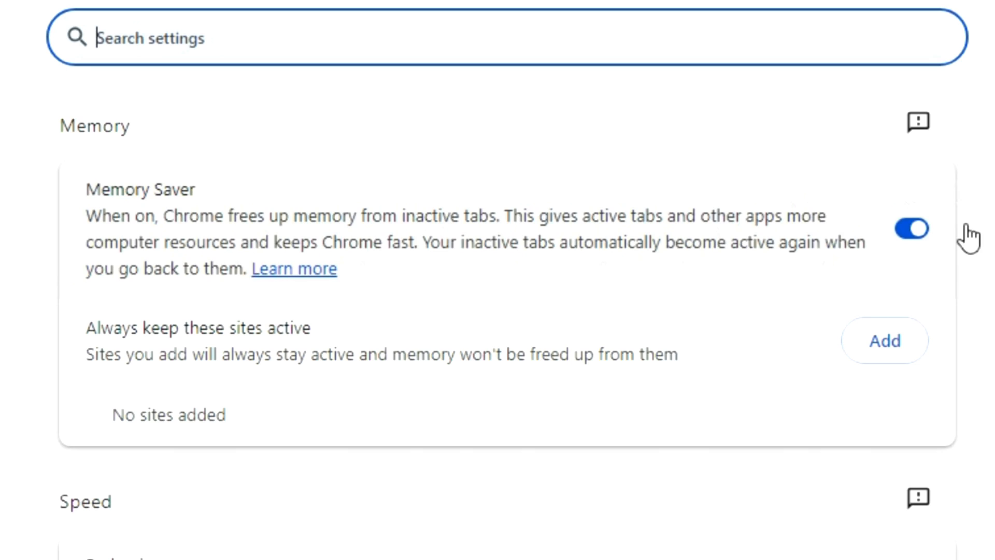
mouse_move(894, 180)
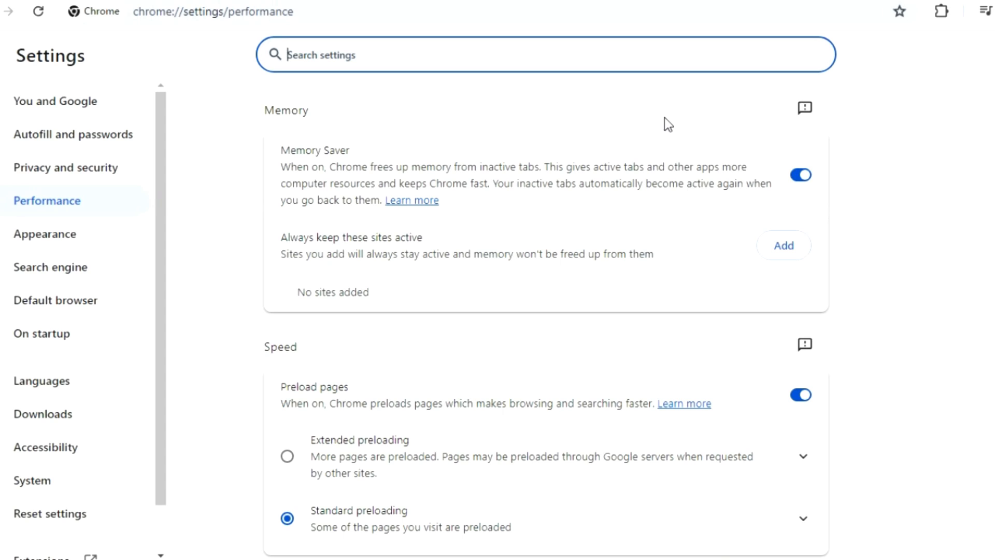
mouse_move(529, 186)
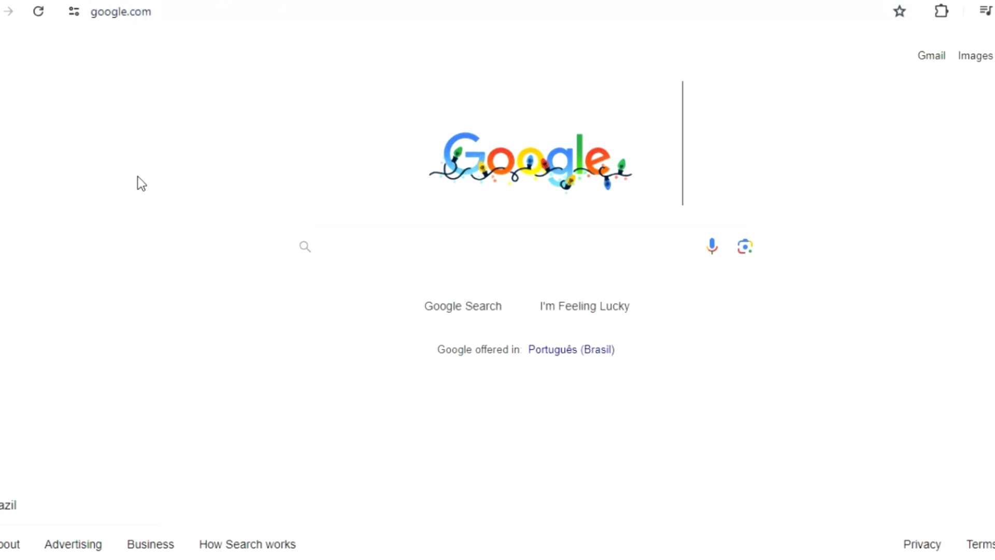
mouse_move(153, 175)
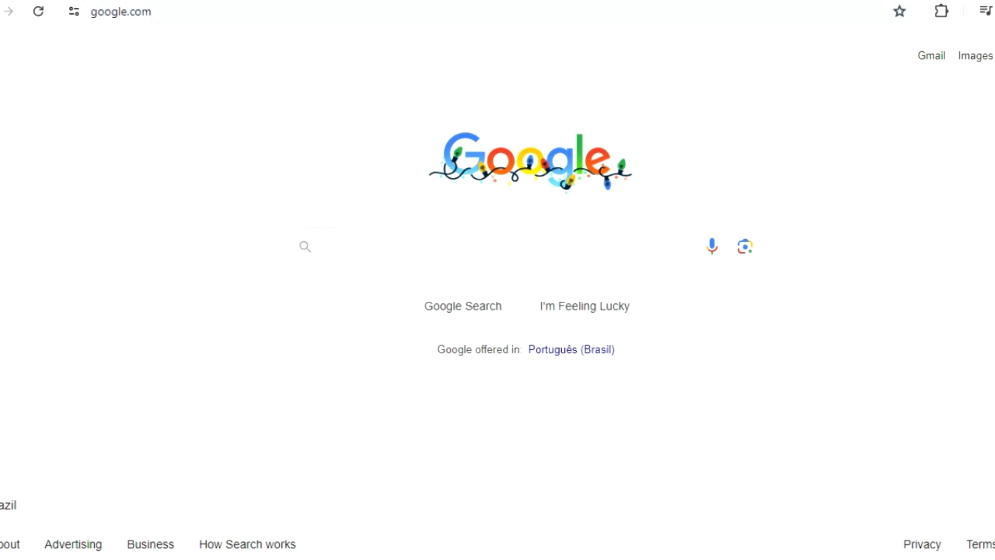
- Go from the Chrome menu to Settings and select the System section
left_click(988, 12)
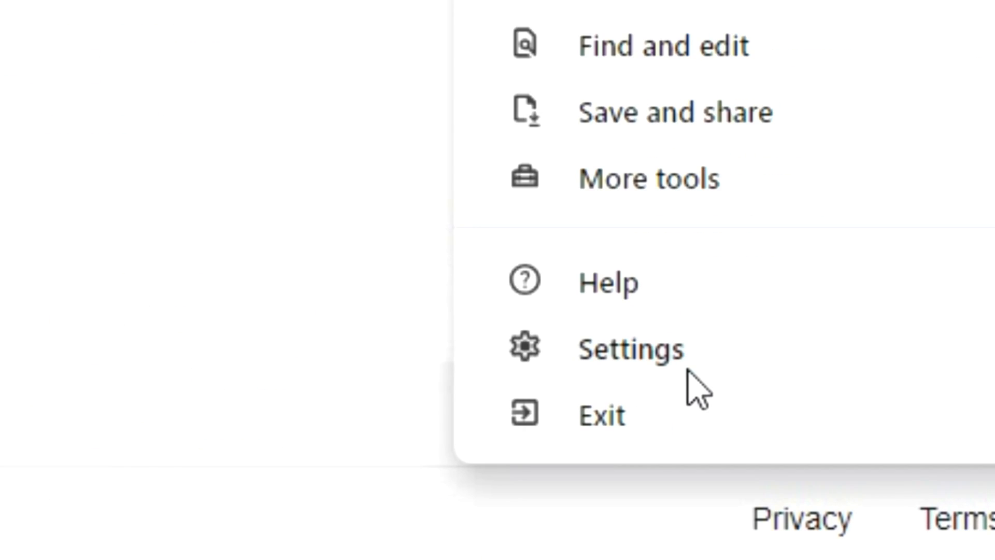
left_click(631, 348)
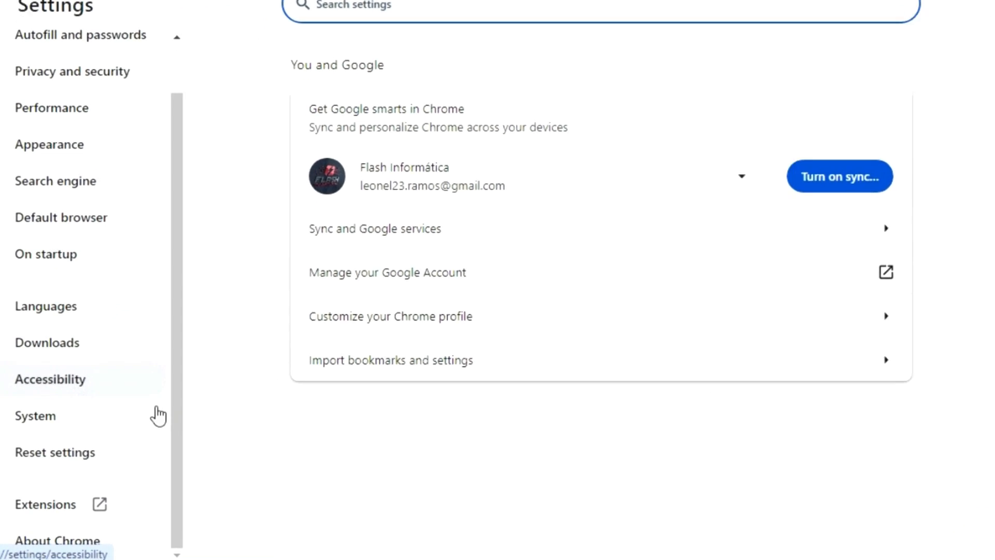
left_click(35, 415)
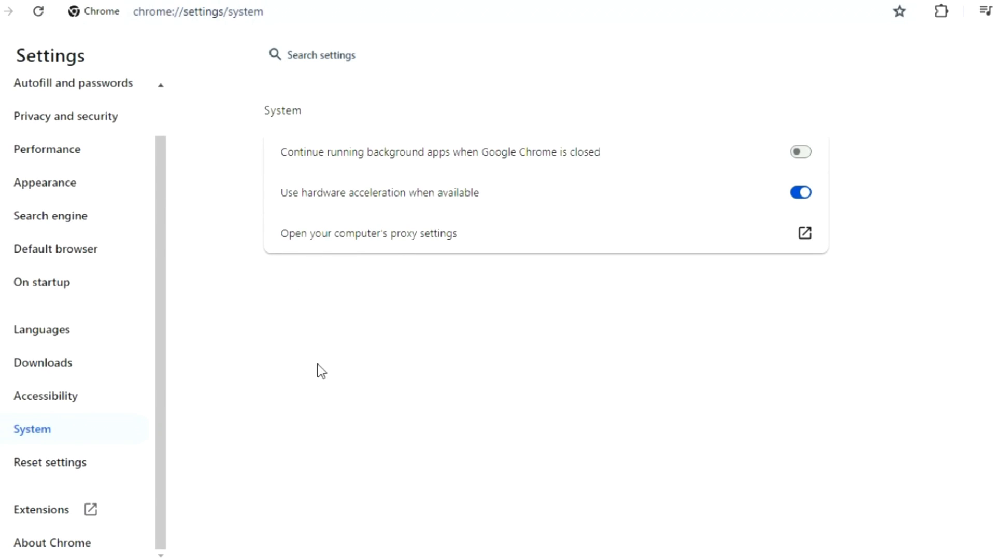
- Zoom the System settings to review background apps off and hardware acceleration on
key("ctrl+plus")
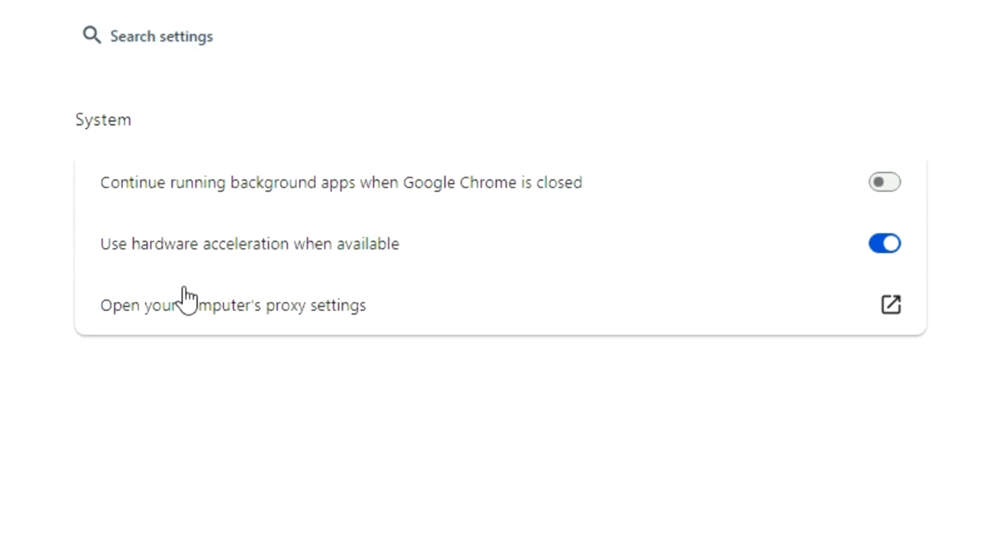
mouse_move(268, 212)
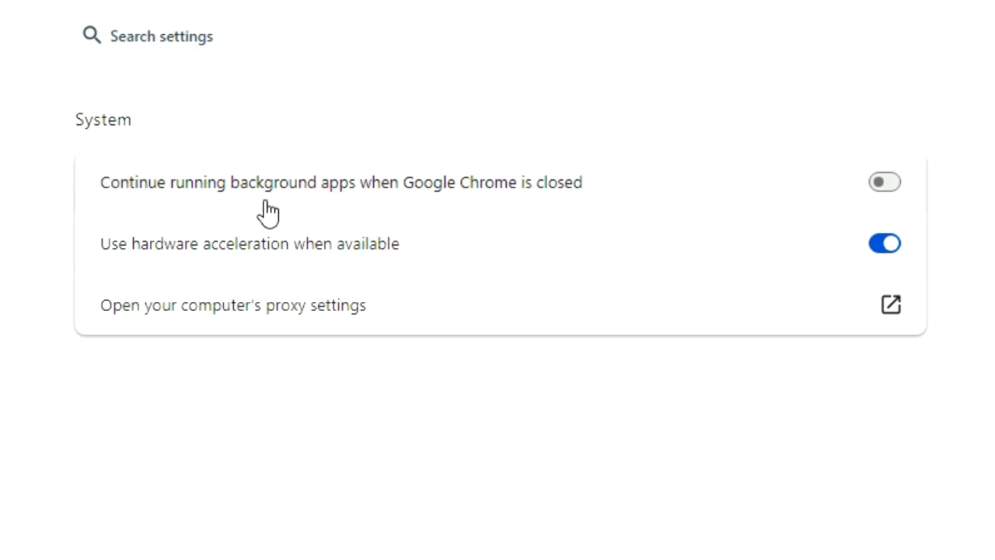
mouse_move(449, 216)
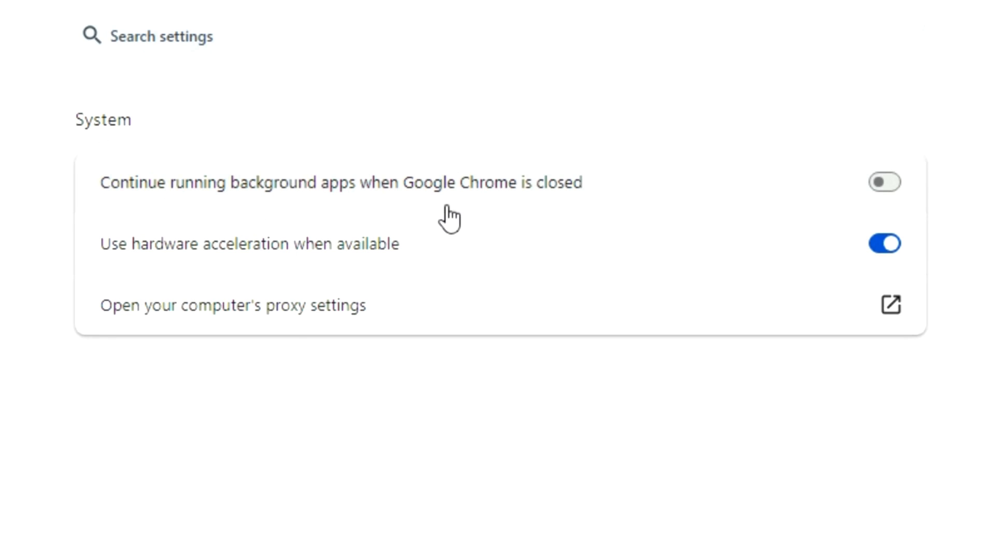
mouse_move(946, 152)
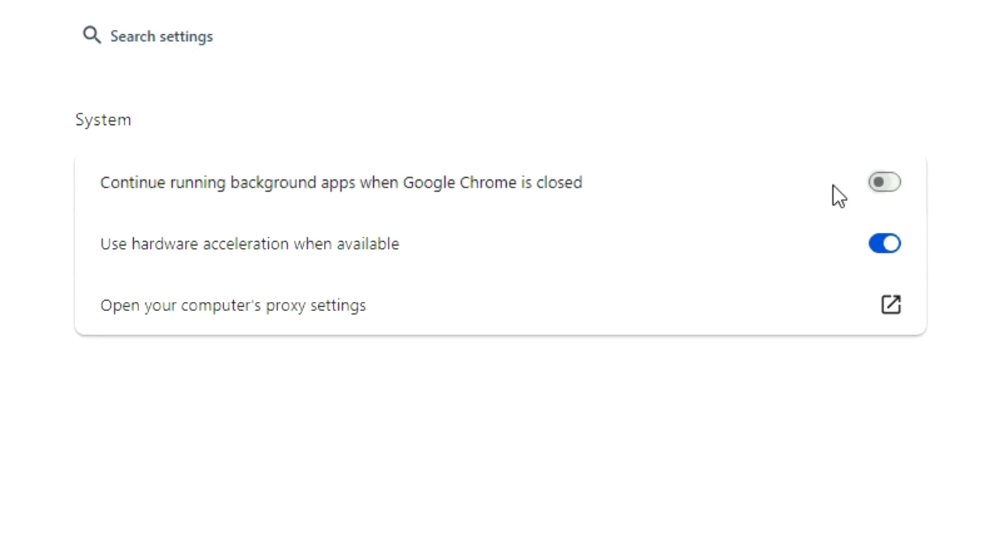
mouse_move(349, 281)
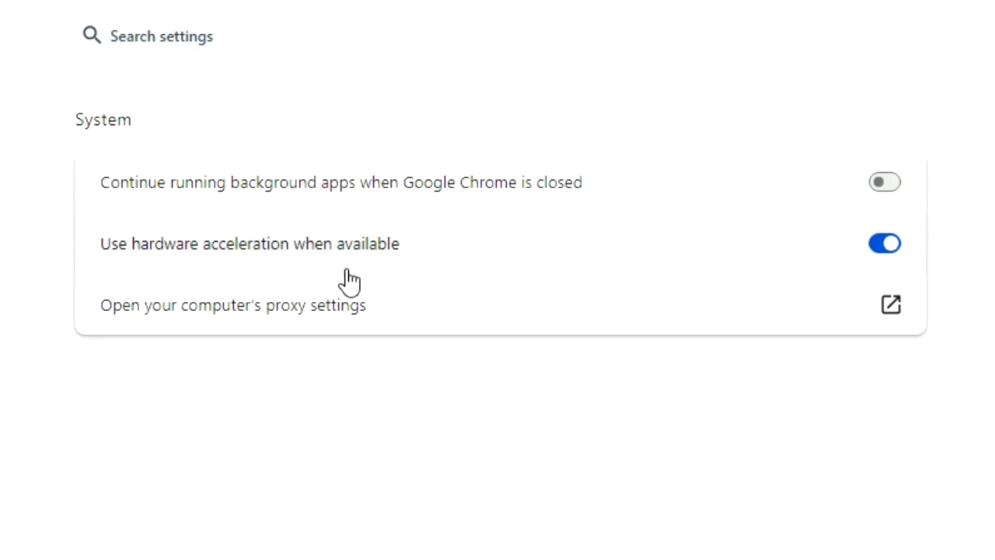
mouse_move(889, 305)
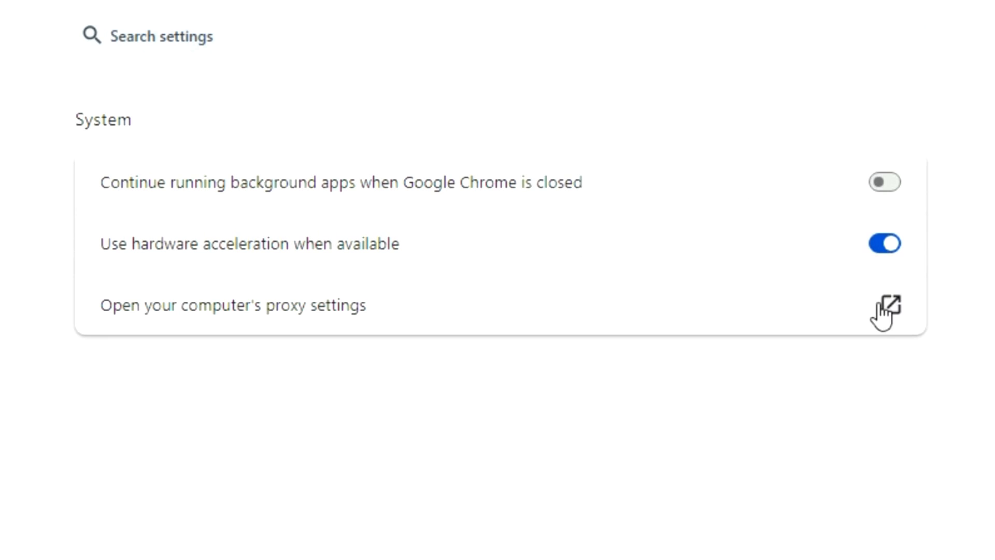
mouse_move(538, 407)
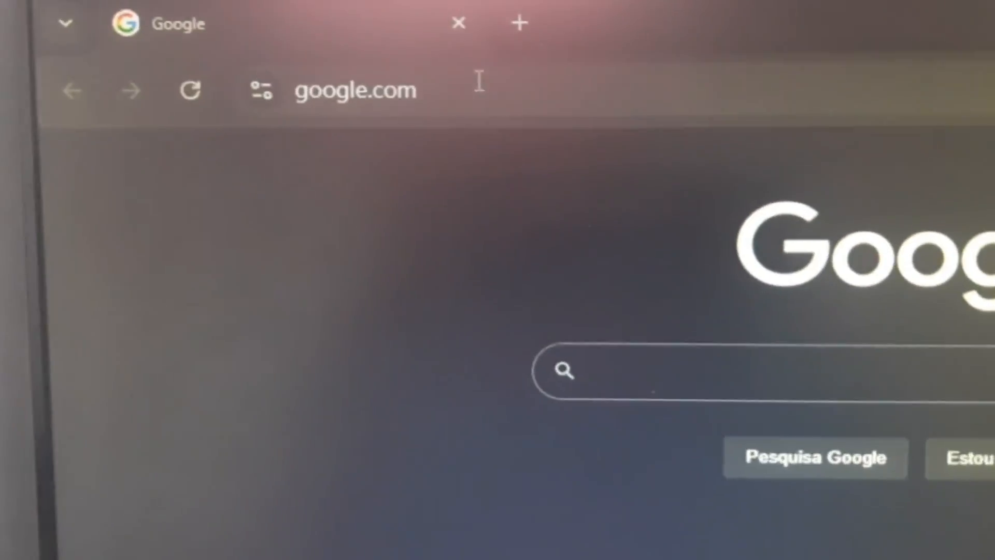
- Navigate to chrome://flags to reach the Experiments page
left_click(355, 90)
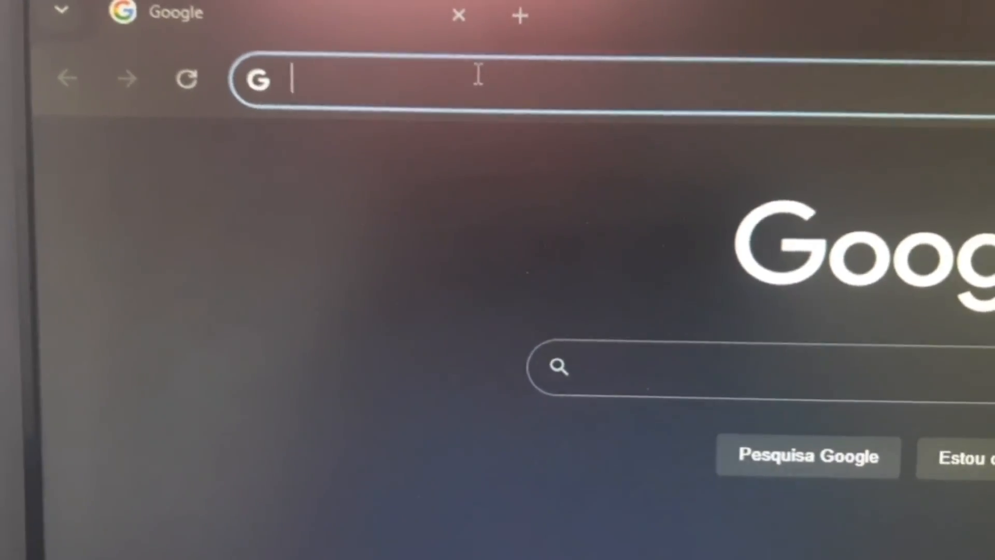
type("chrome://flags")
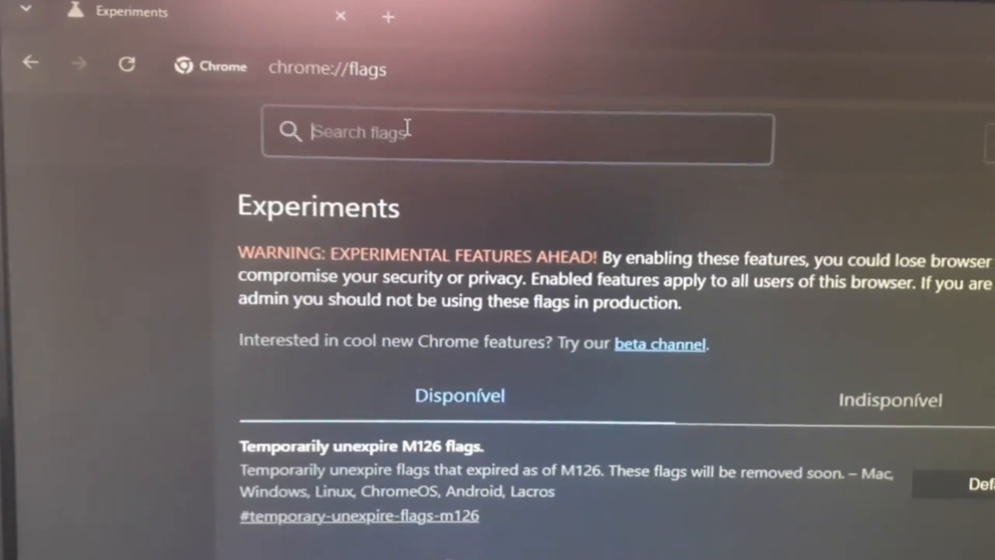
- Search flags for 'parallel' and set Parallel downloading to Enabled
type("pa")
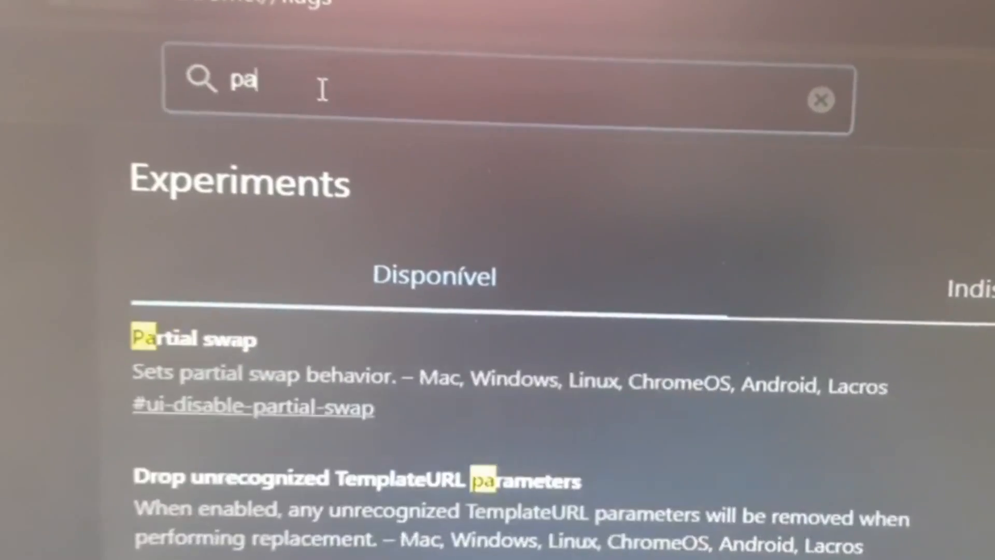
type("ra")
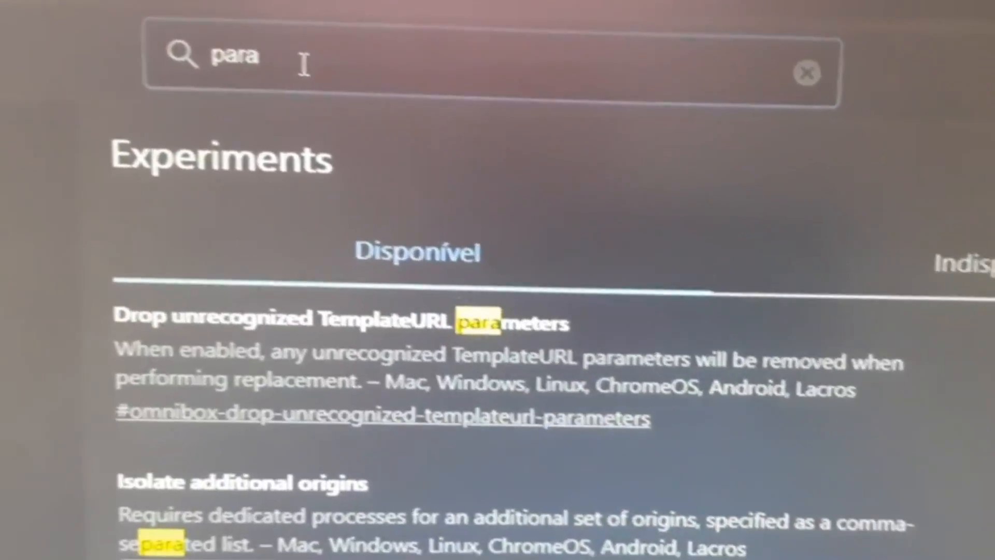
type("llel")
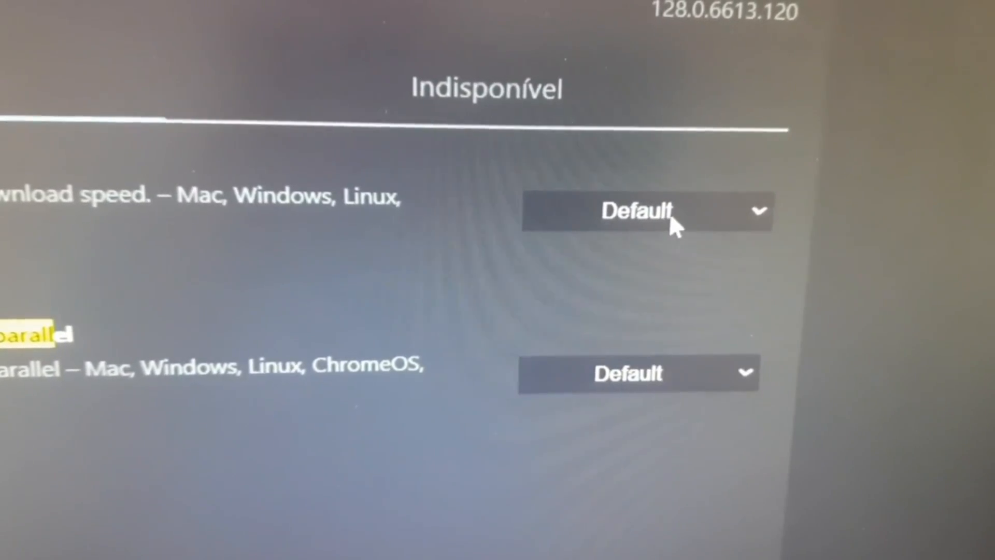
left_click(644, 211)
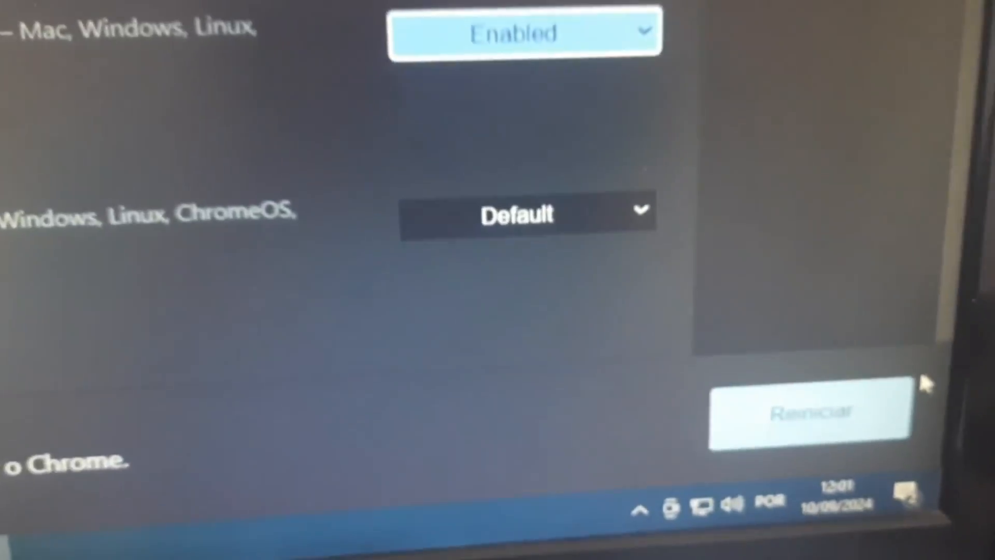
scroll("up", 3)
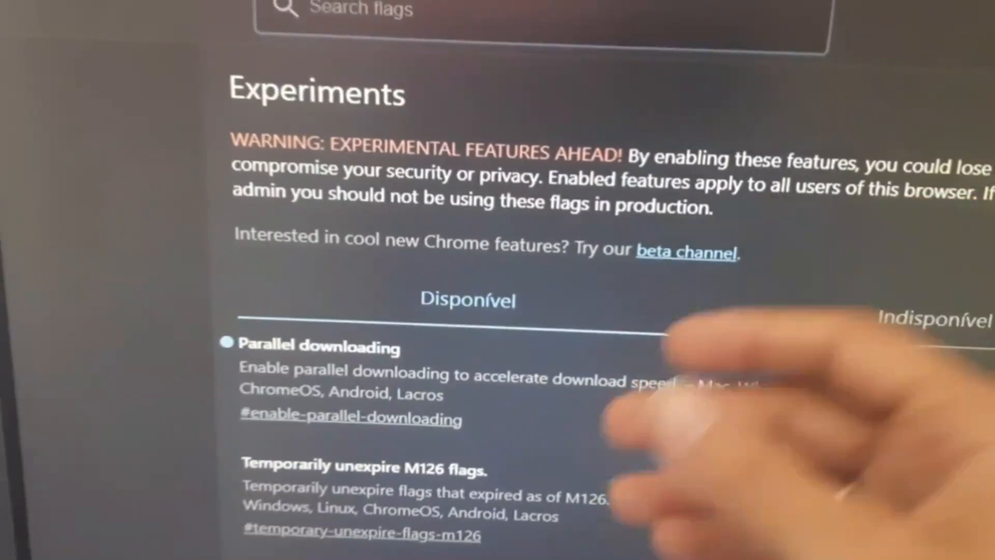